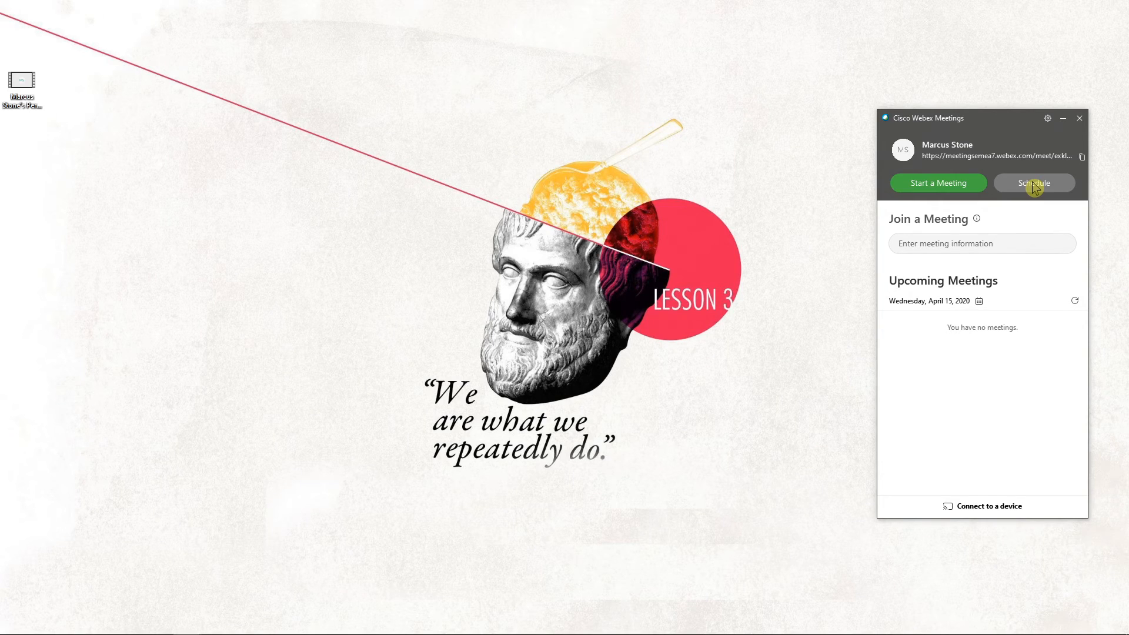
Start scheduling a new meeting from the Webex Meetings app's Schedule button
{"action": "left_click", "coordinate": [1032, 182]}
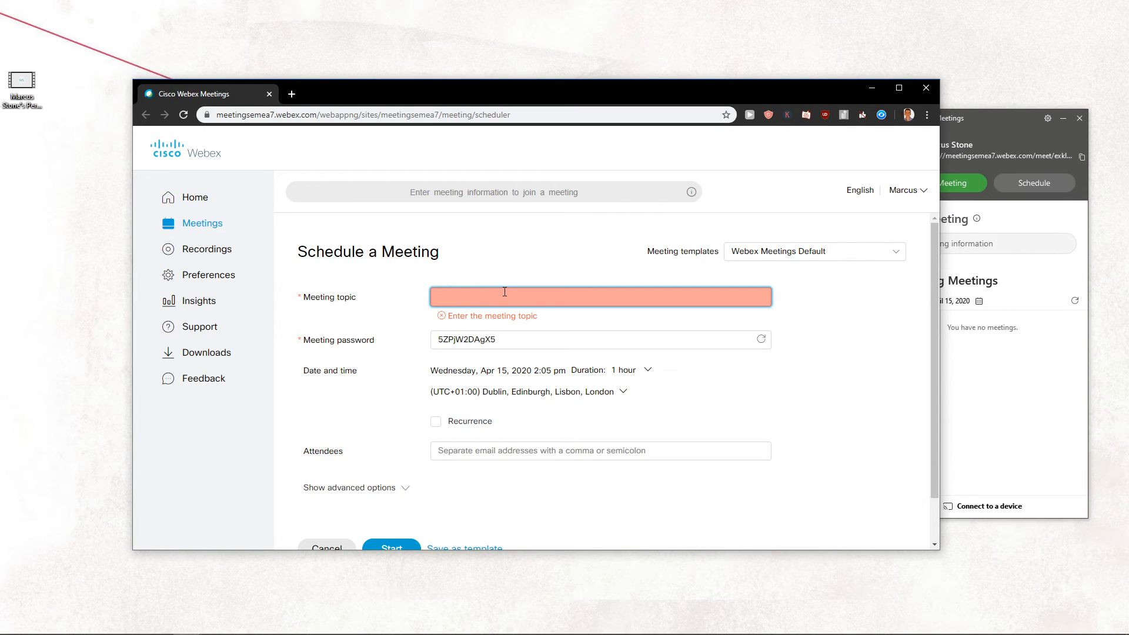
{"action": "type", "text": "Snapchat Ads"}
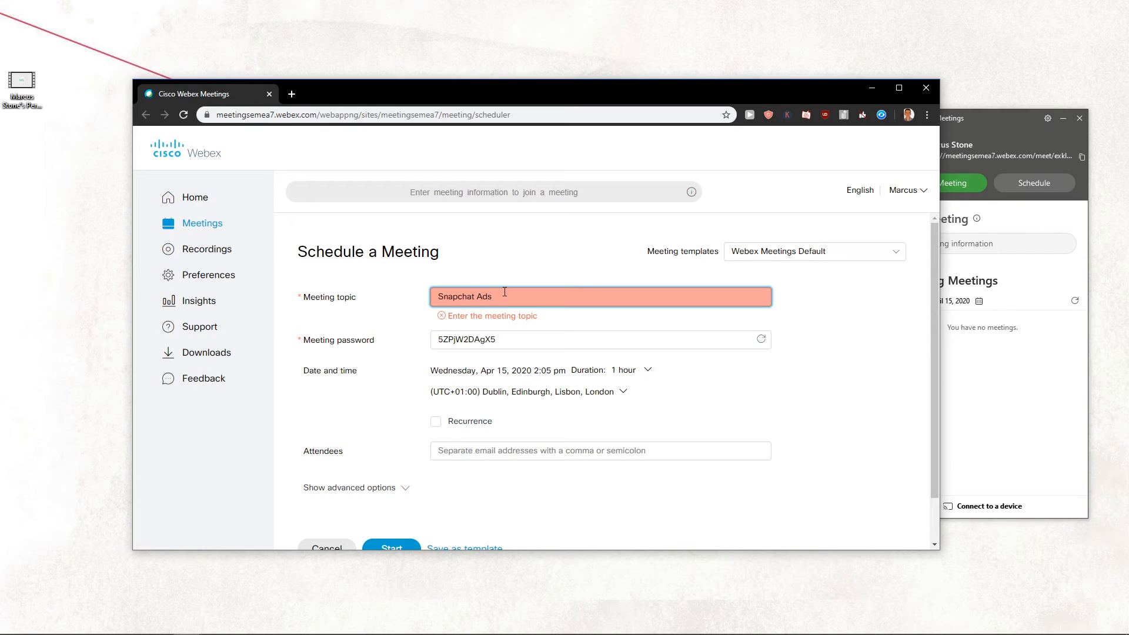
{"action": "left_click", "coordinate": [600, 328]}
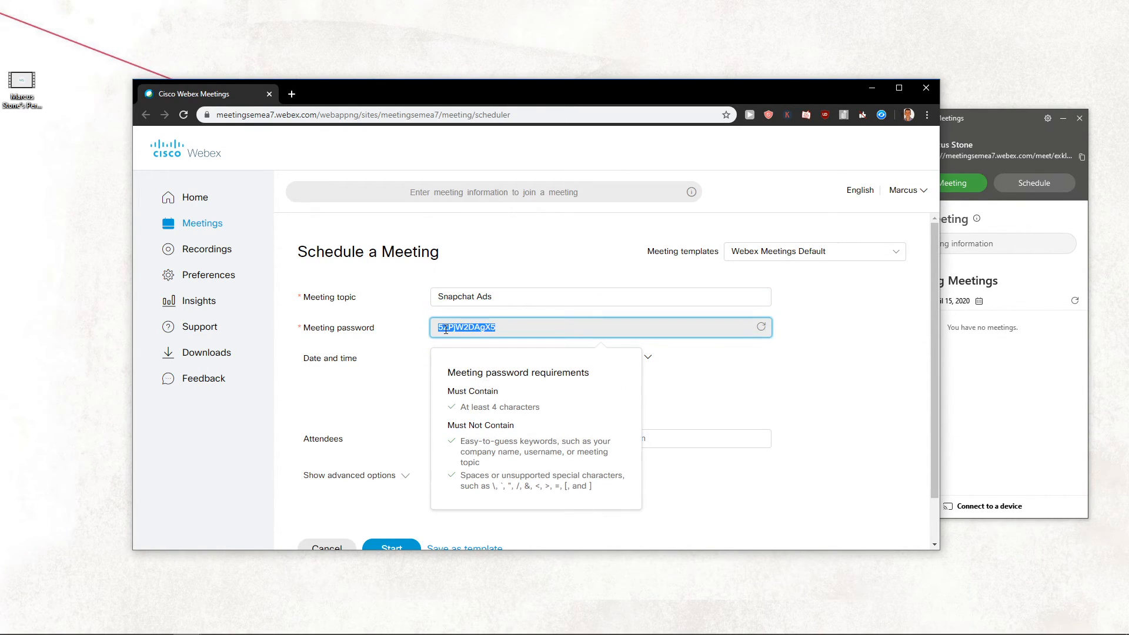
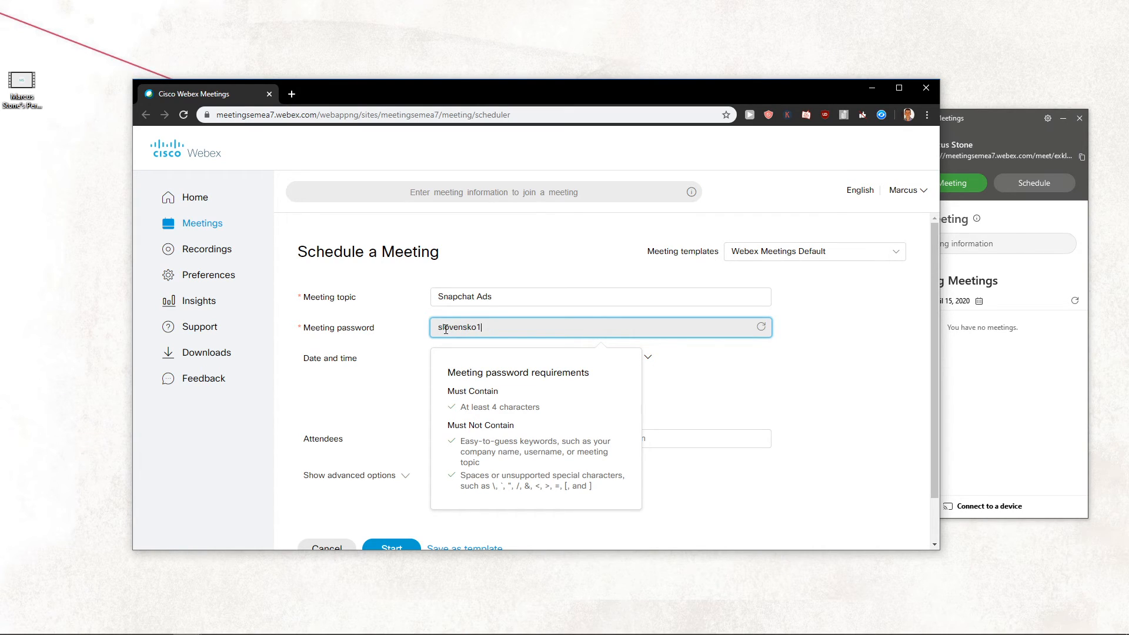
{"action": "left_click", "coordinate": [390, 367]}
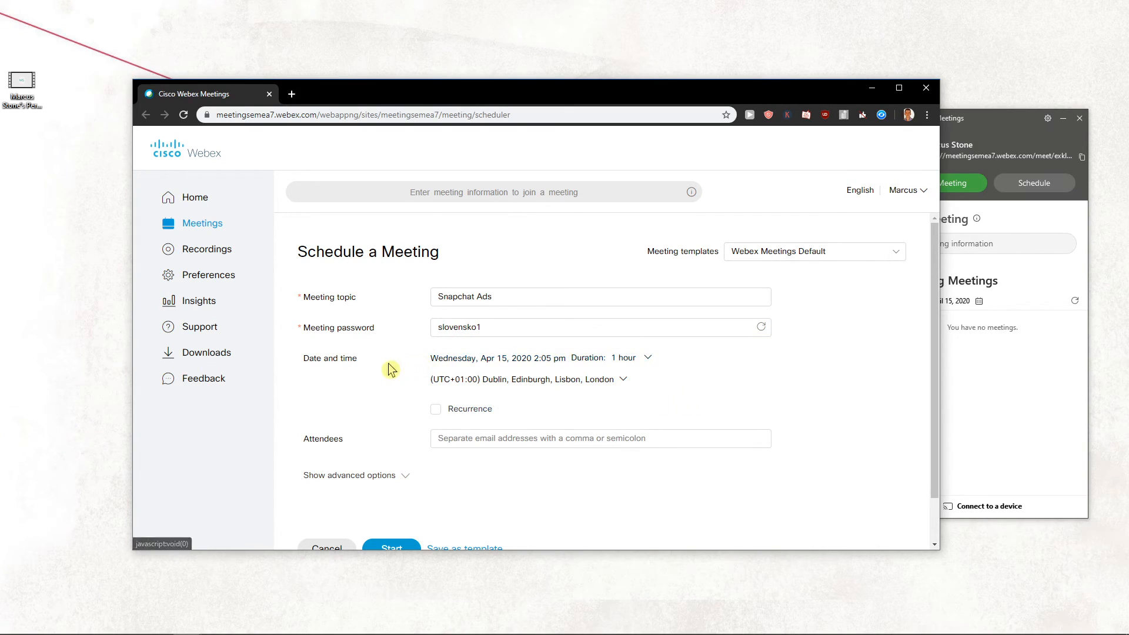
Set the start to Thursday, Apr 16, 2020, 9:05 am, with a 2-hour duration
{"action": "left_click", "coordinate": [497, 358]}
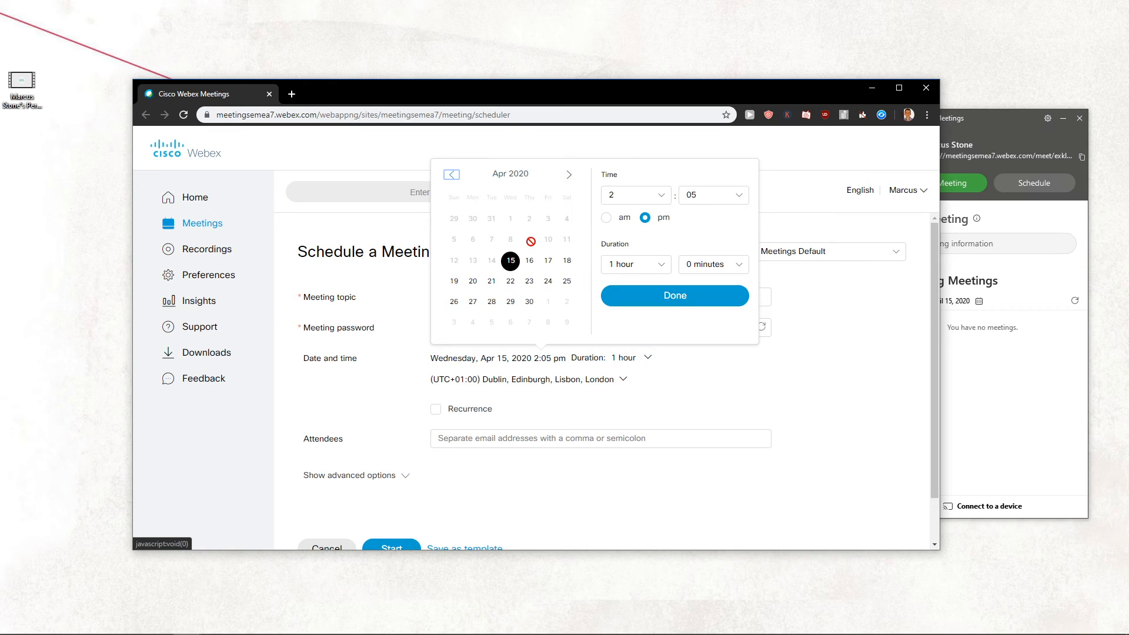
{"action": "mouse_move", "coordinate": [537, 270]}
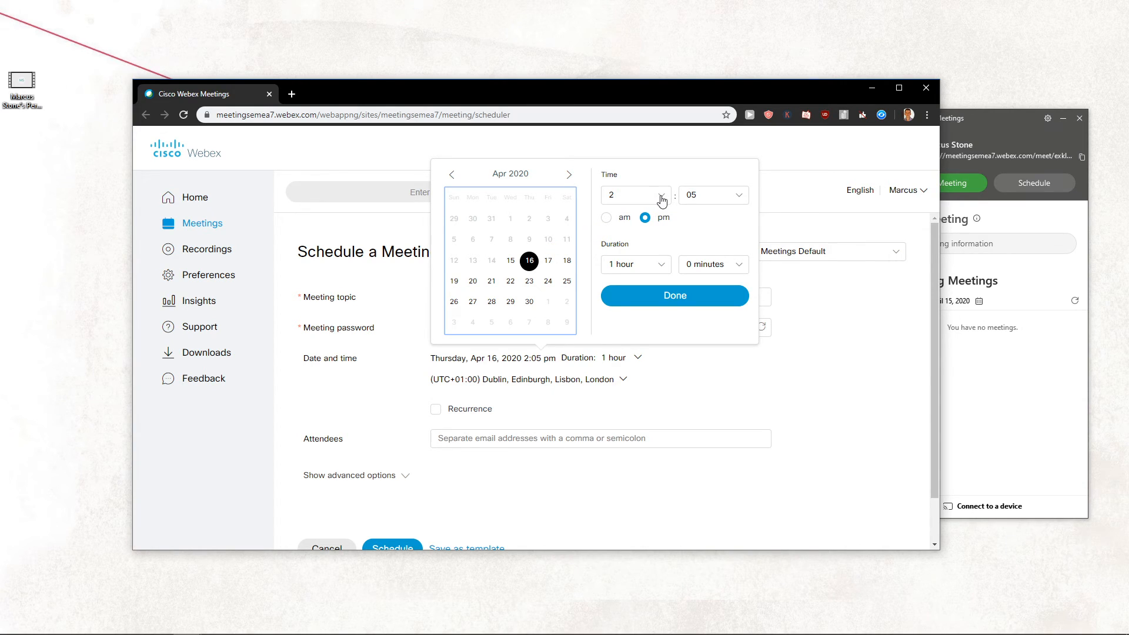
{"action": "type", "text": "4"}
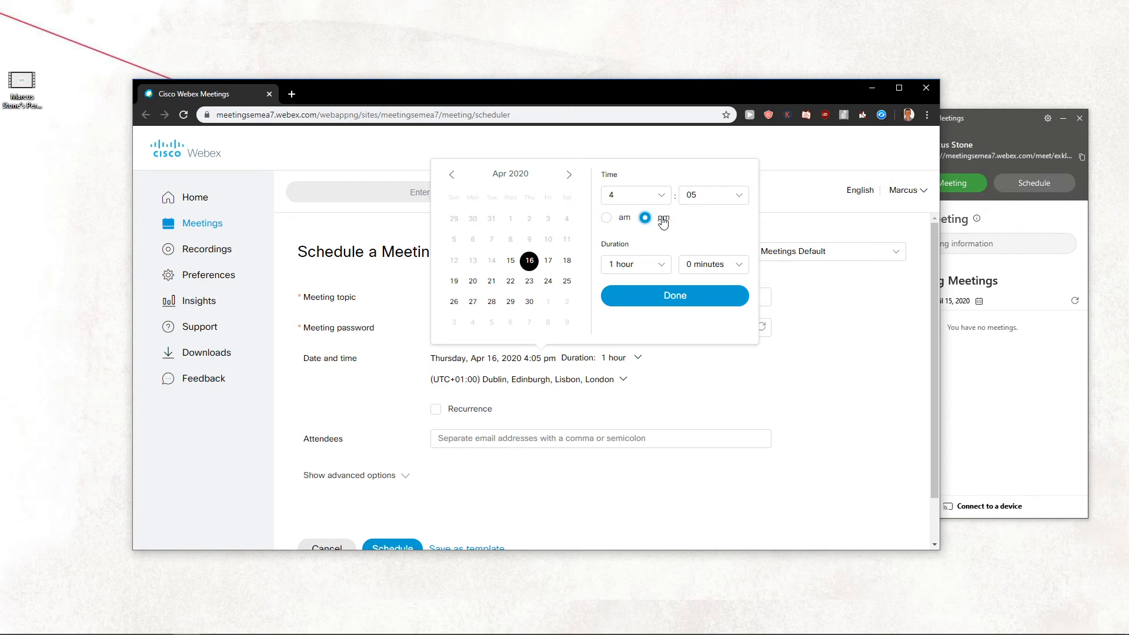
{"action": "left_click", "coordinate": [631, 195]}
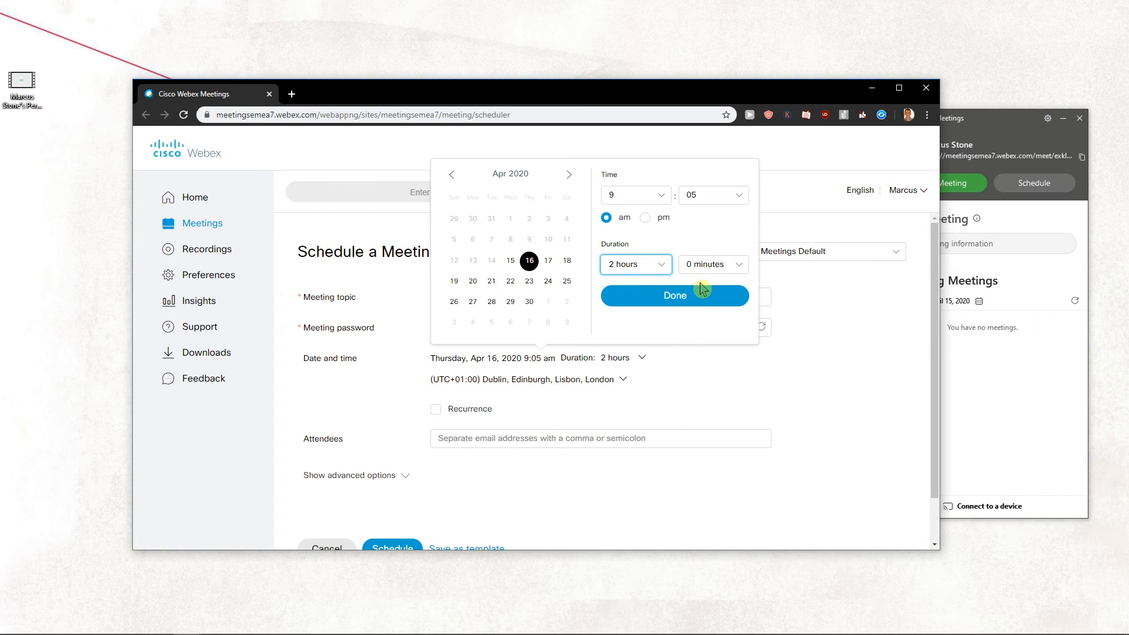
{"action": "left_click", "coordinate": [674, 296]}
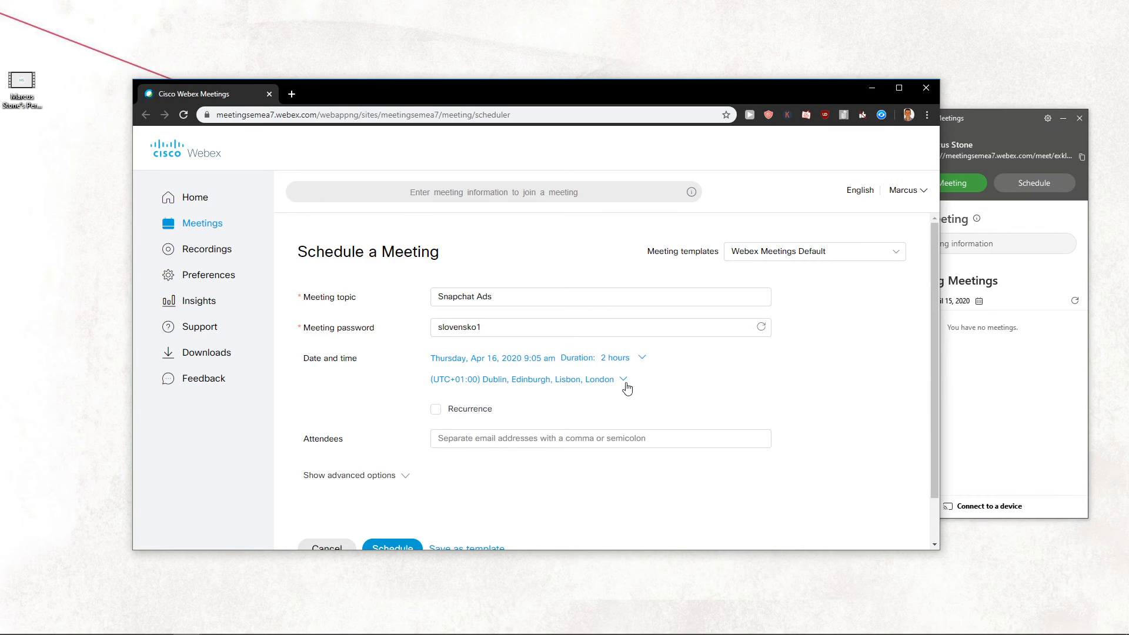
Enable recurrence and try a daily repeat, then turn recurrence back off
{"action": "left_click", "coordinate": [623, 379]}
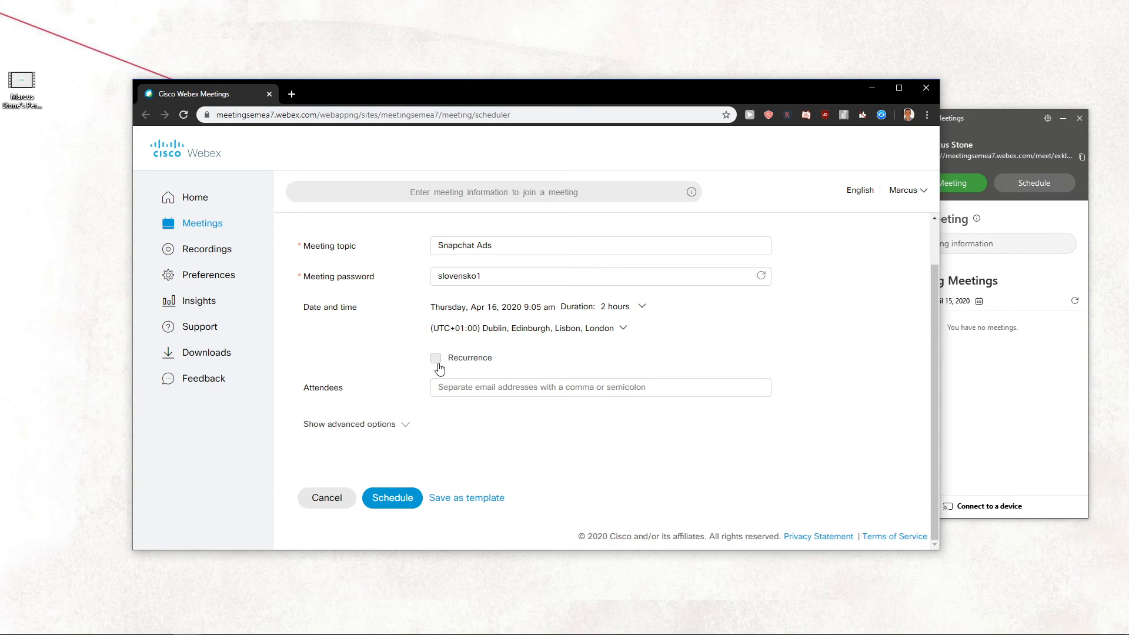
{"action": "left_click", "coordinate": [435, 358]}
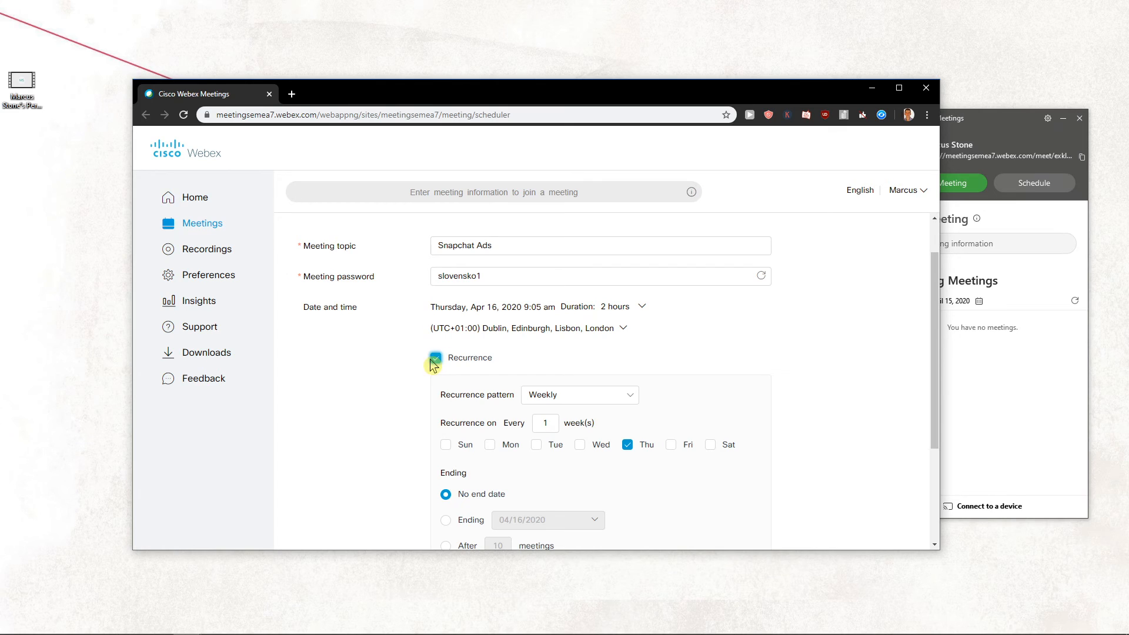
{"action": "scroll", "scroll_direction": "down", "scroll_amount": 3}
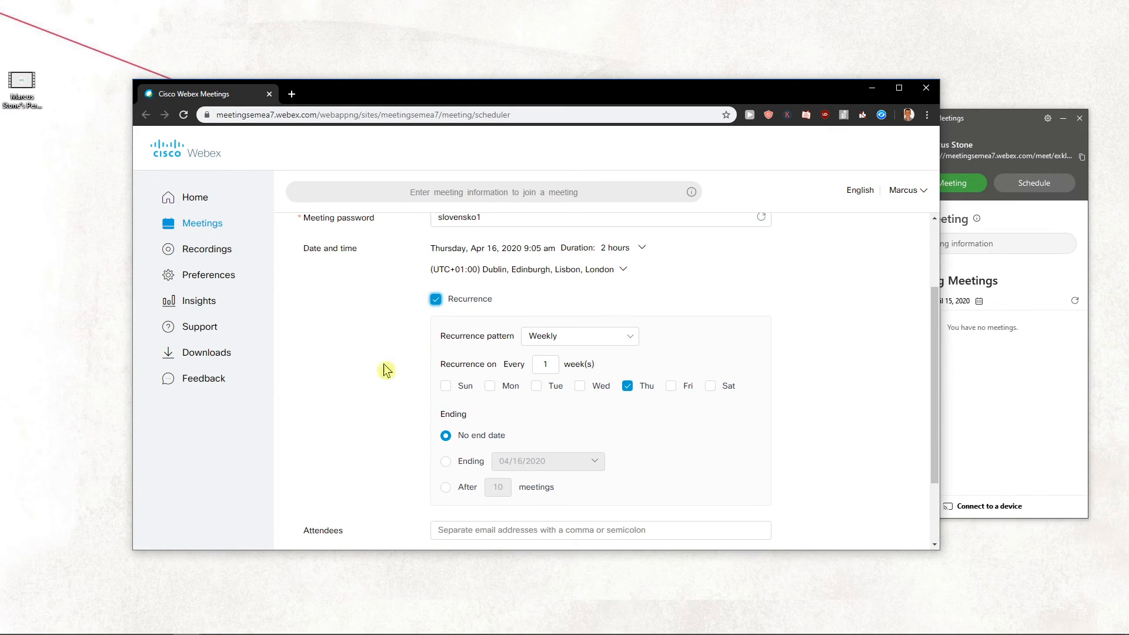
{"action": "mouse_move", "coordinate": [403, 286]}
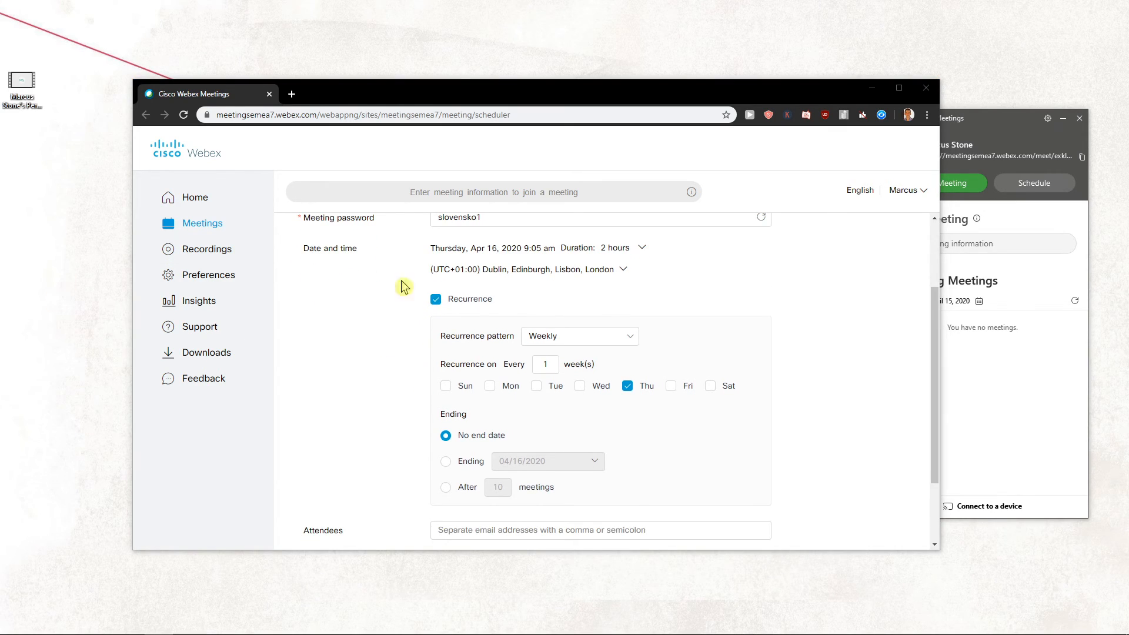
{"action": "mouse_move", "coordinate": [486, 301]}
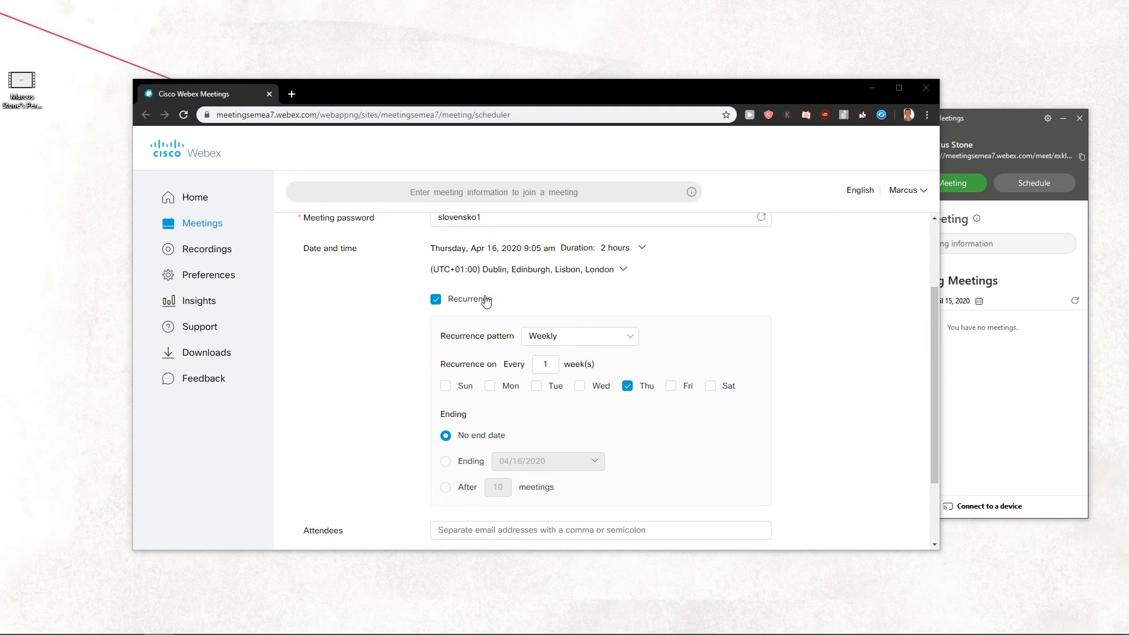
{"action": "mouse_move", "coordinate": [484, 300]}
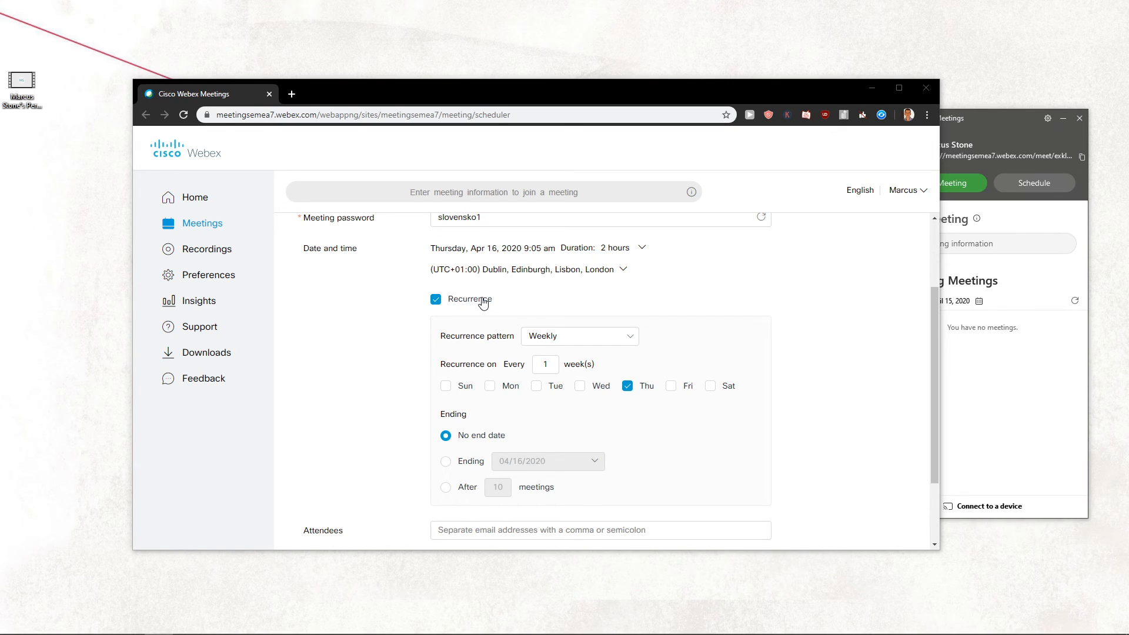
{"action": "left_click", "coordinate": [578, 335]}
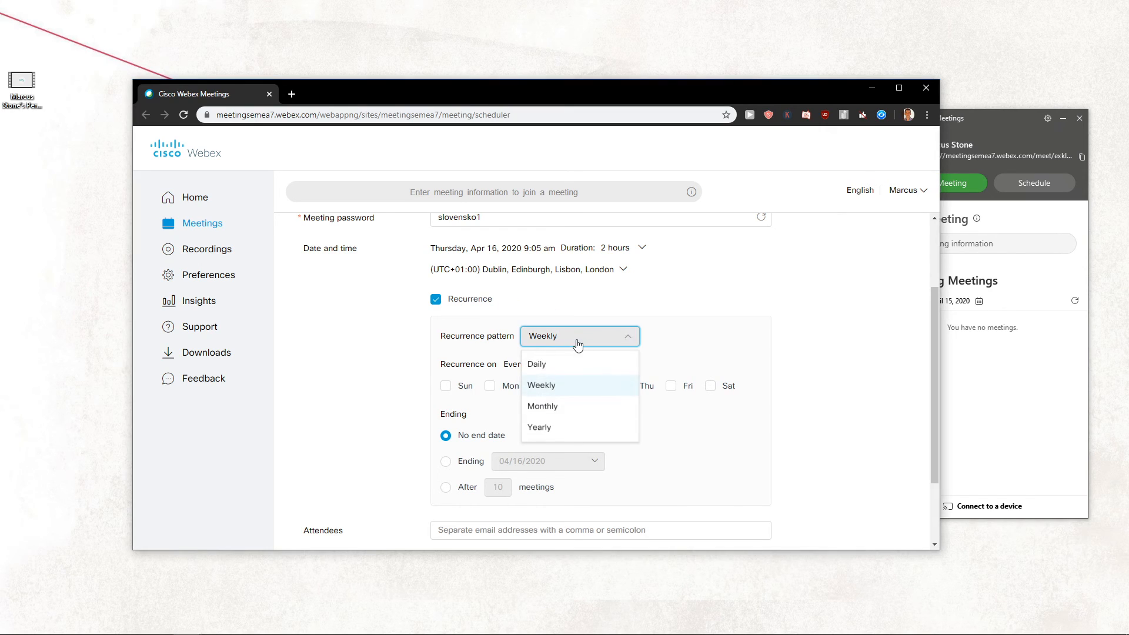
{"action": "left_click", "coordinate": [536, 364]}
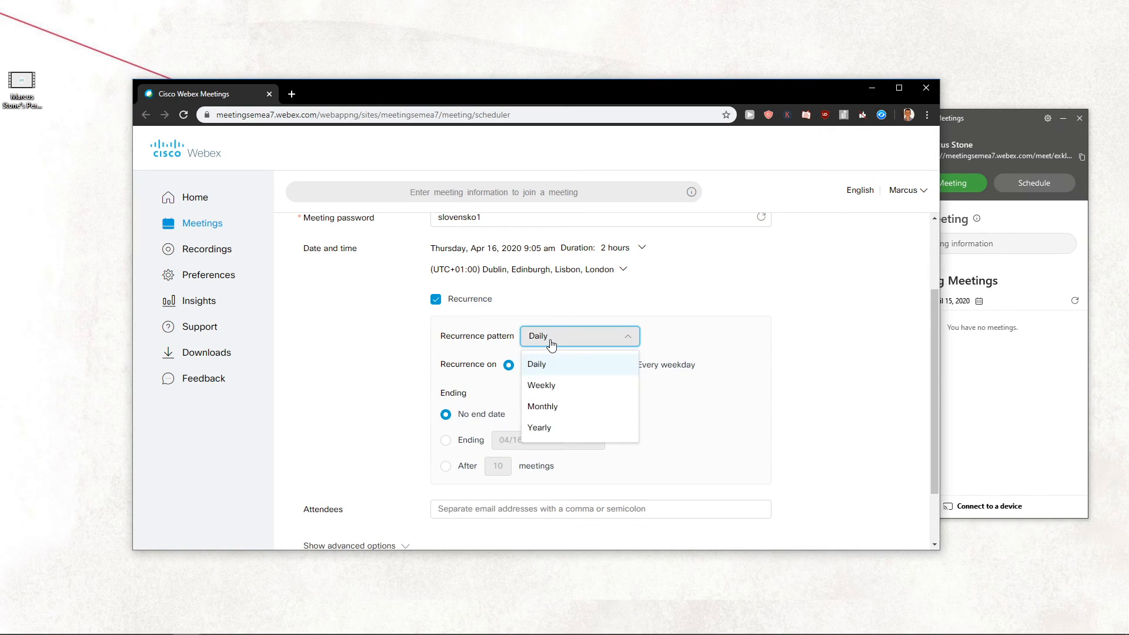
{"action": "left_click", "coordinate": [540, 384]}
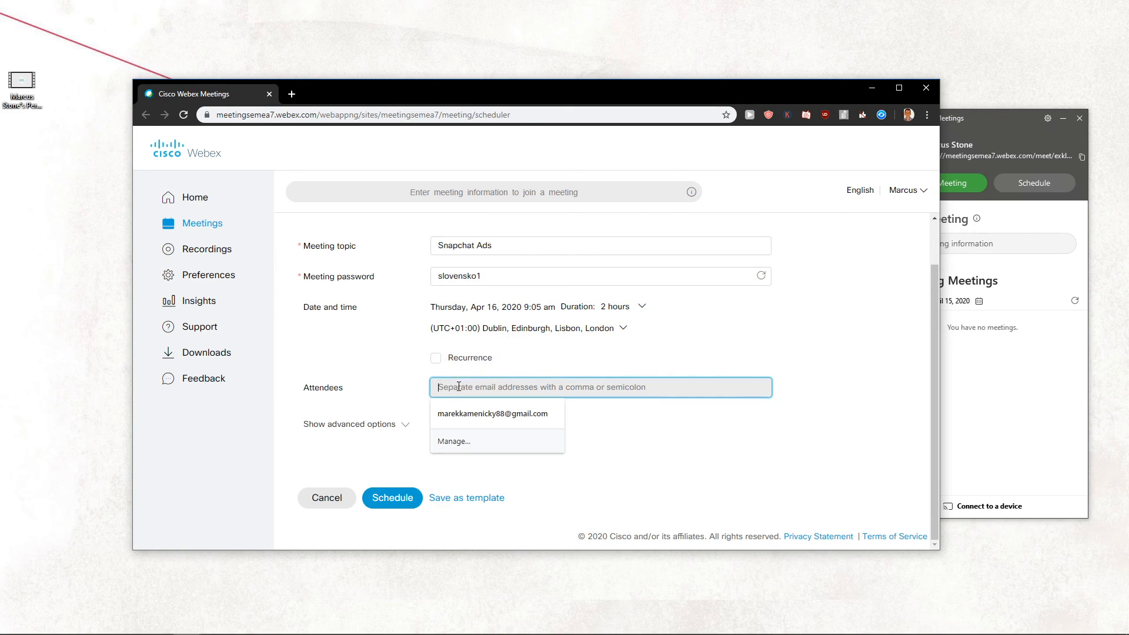
{"action": "left_click", "coordinate": [414, 399]}
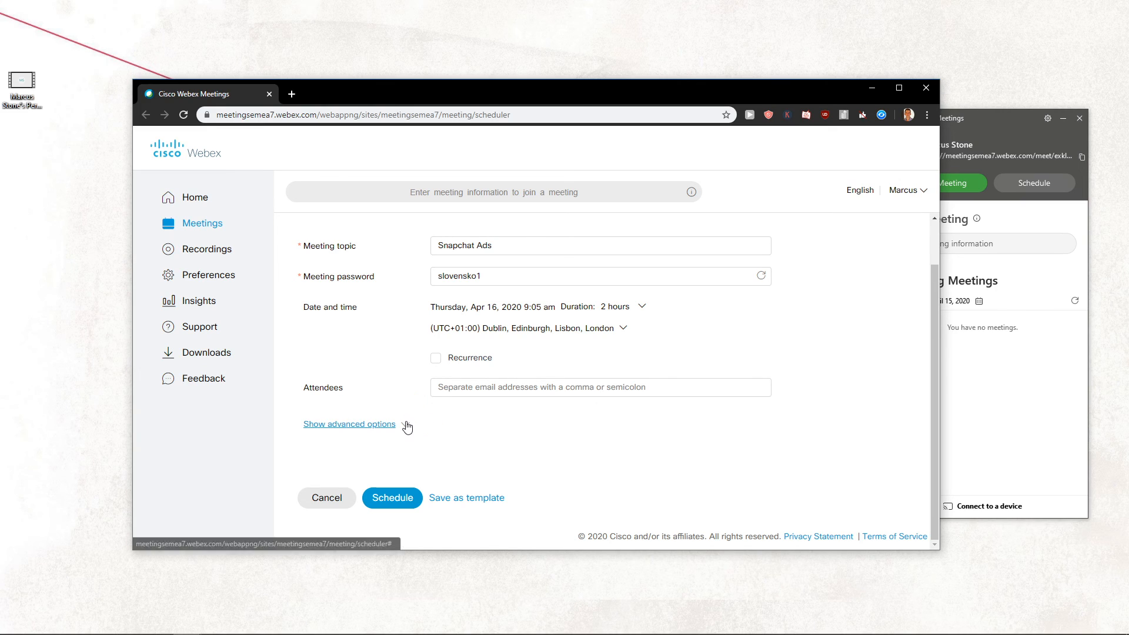
Review advanced audio, agenda and scheduling options; leave attendee privileges unchanged
{"action": "left_click", "coordinate": [349, 423]}
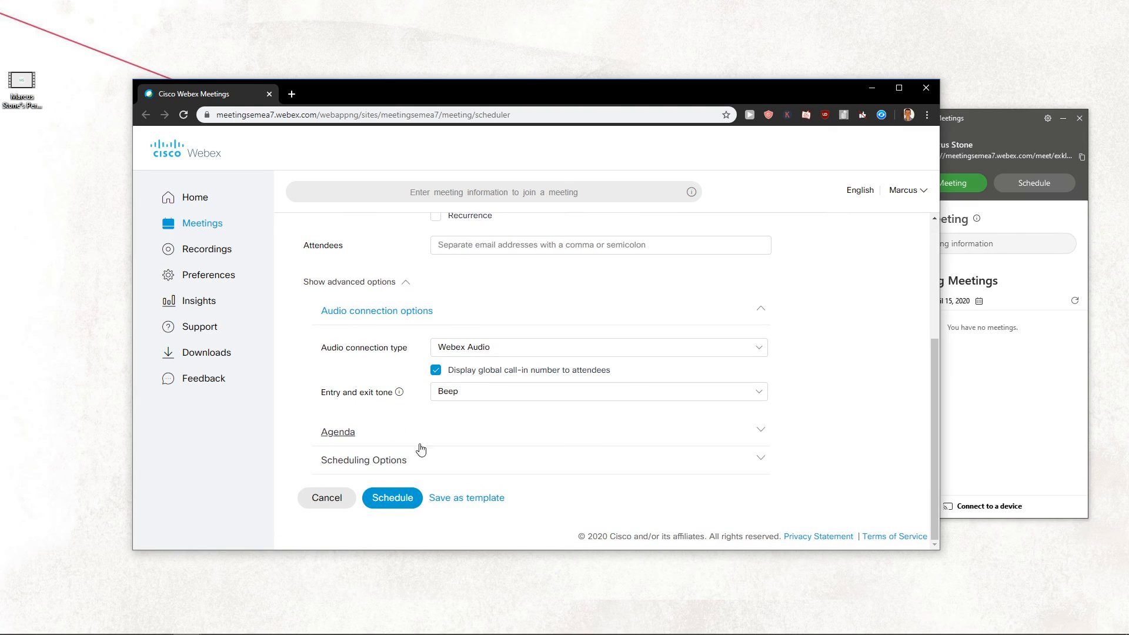
{"action": "left_click", "coordinate": [337, 431]}
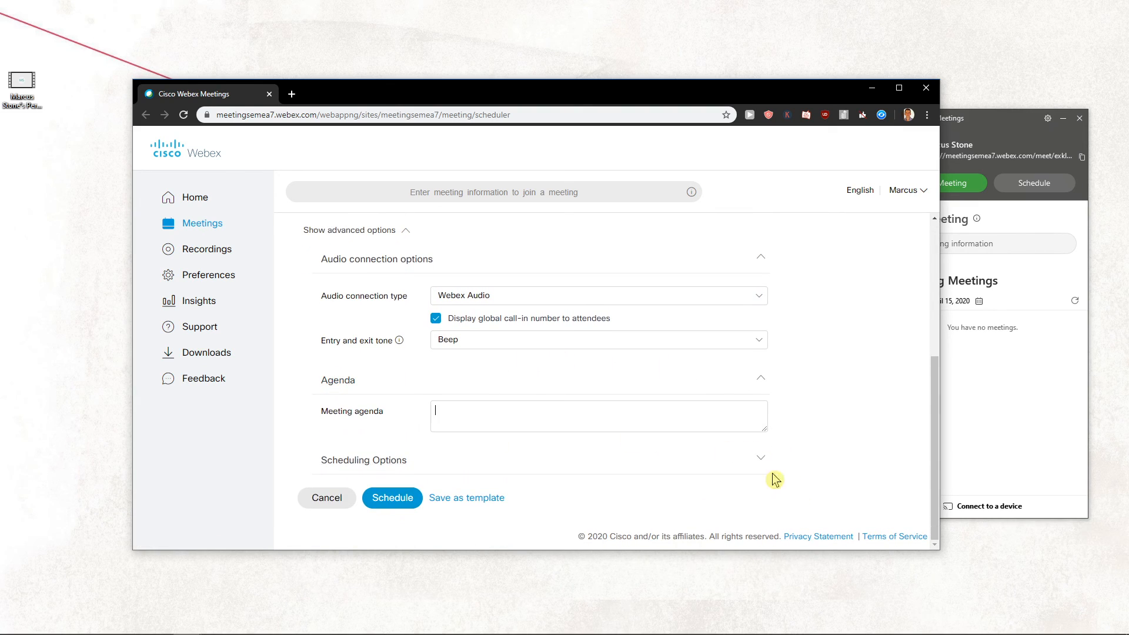
{"action": "scroll", "scroll_direction": "down", "scroll_amount": 3}
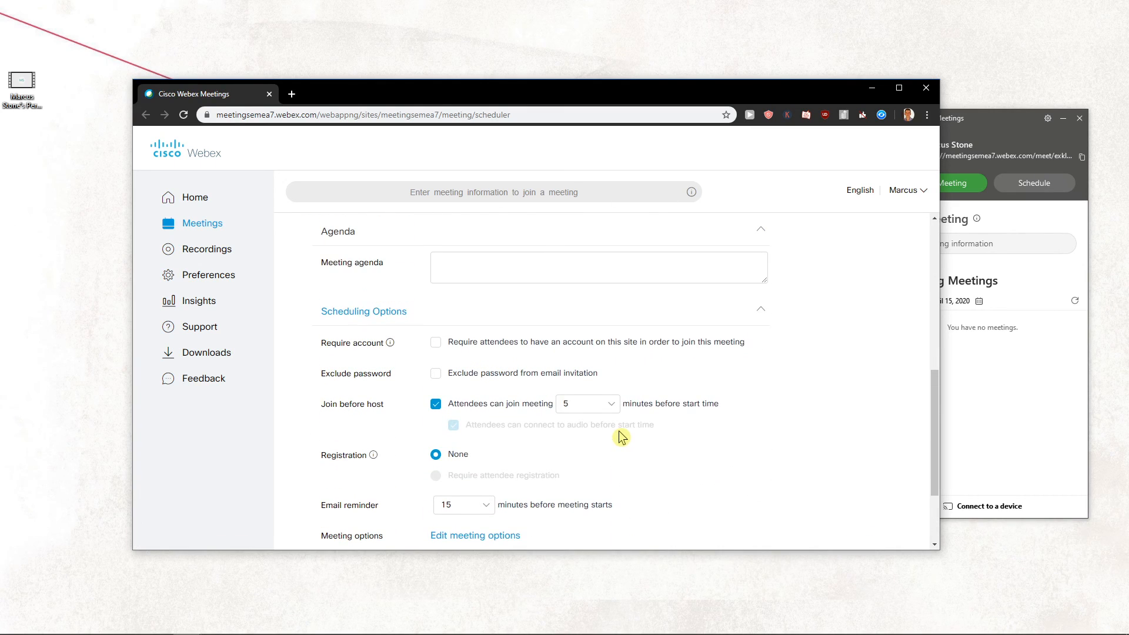
{"action": "scroll", "scroll_direction": "down", "scroll_amount": 3}
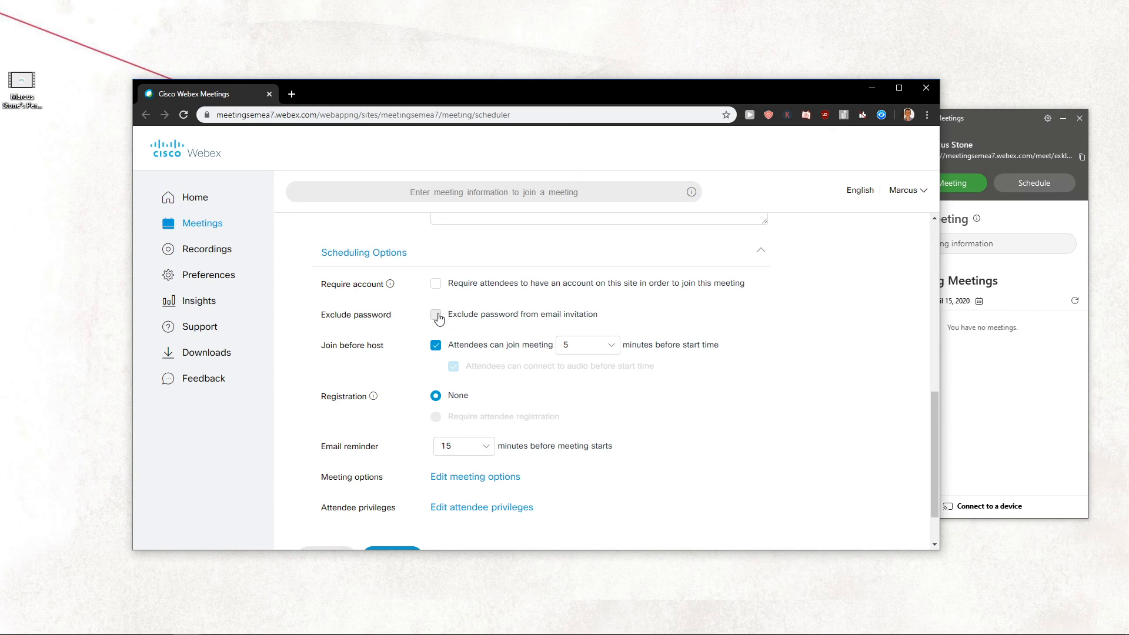
{"action": "scroll", "scroll_direction": "down", "scroll_amount": 3}
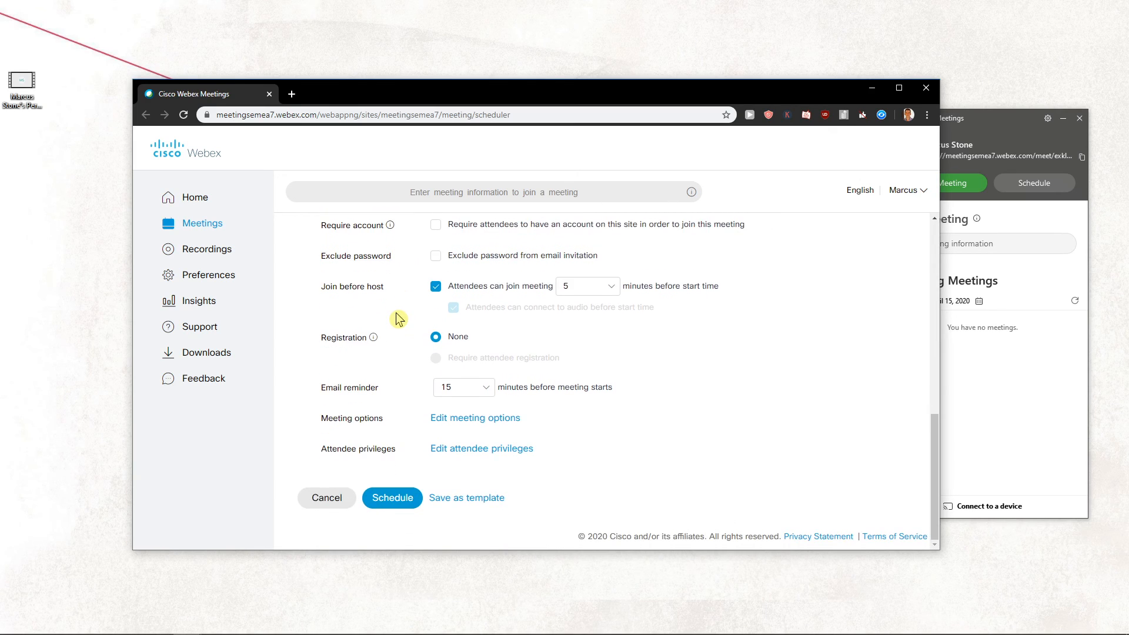
{"action": "mouse_move", "coordinate": [461, 381]}
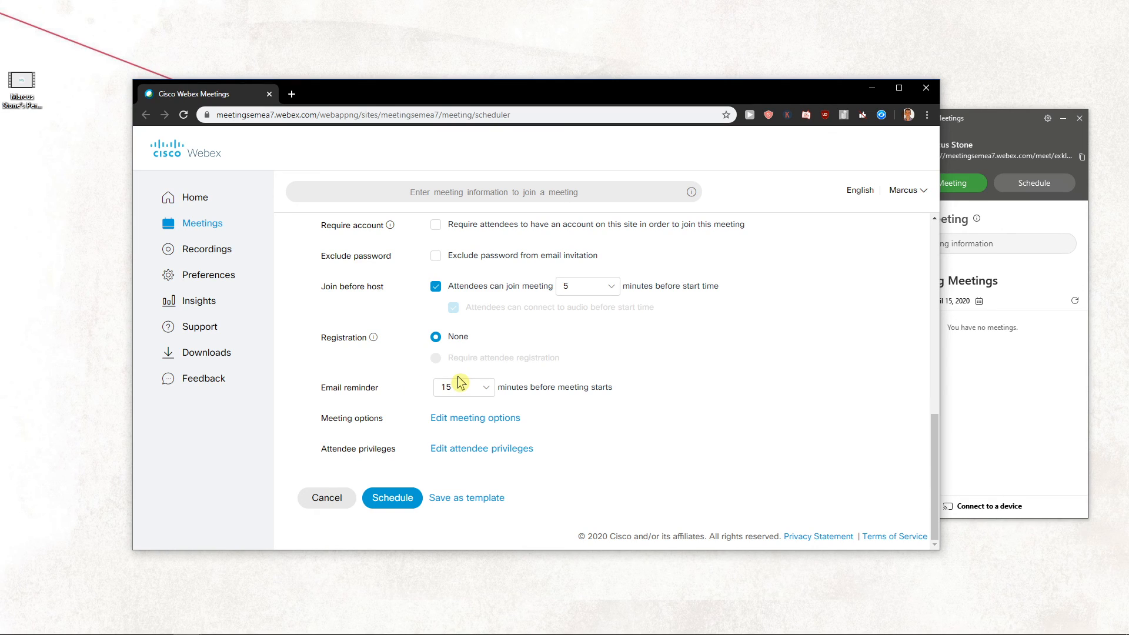
{"action": "mouse_move", "coordinate": [605, 462]}
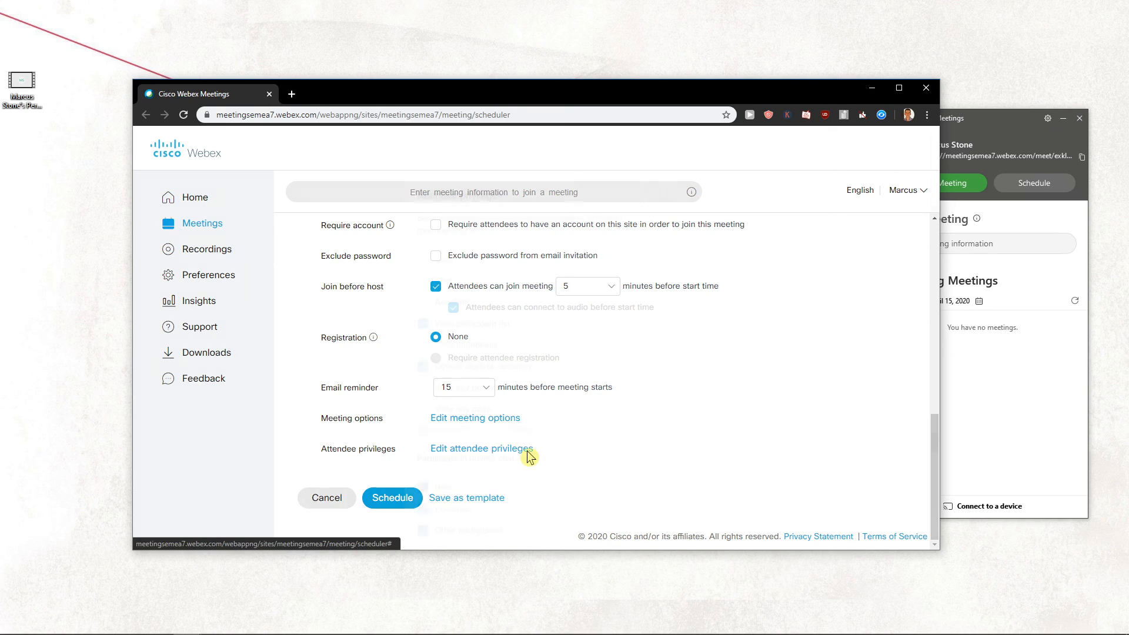
{"action": "left_click", "coordinate": [481, 448]}
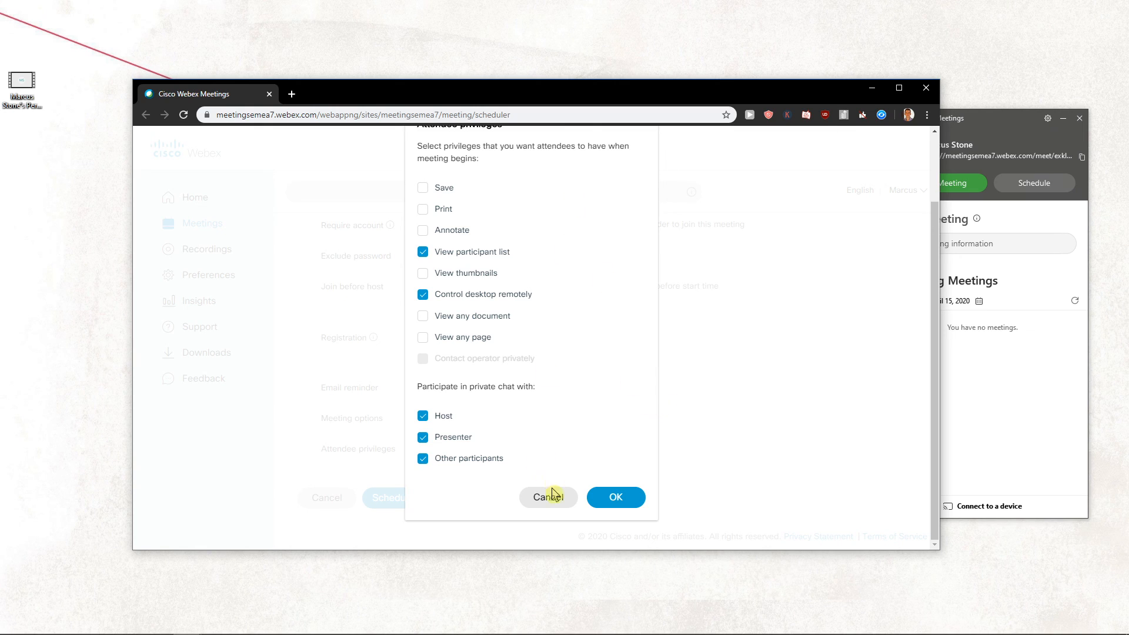
{"action": "left_click", "coordinate": [548, 497]}
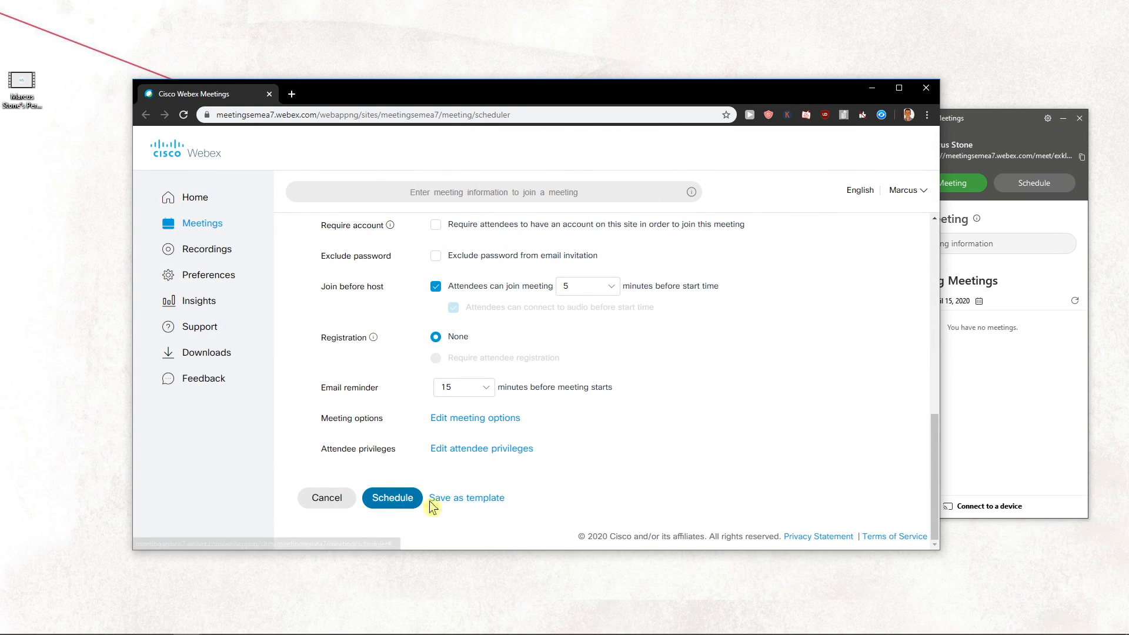
Submit the Snapchat Ads meeting, check the desktop app, then return to the Webex home page
{"action": "left_click", "coordinate": [391, 497]}
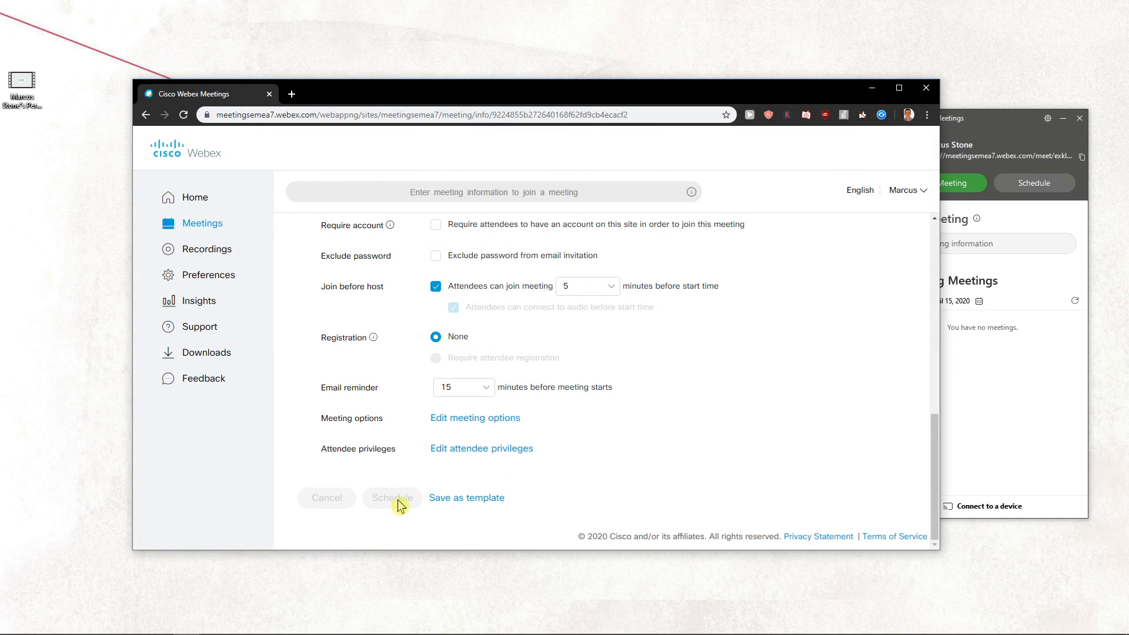
{"action": "left_click", "coordinate": [391, 497]}
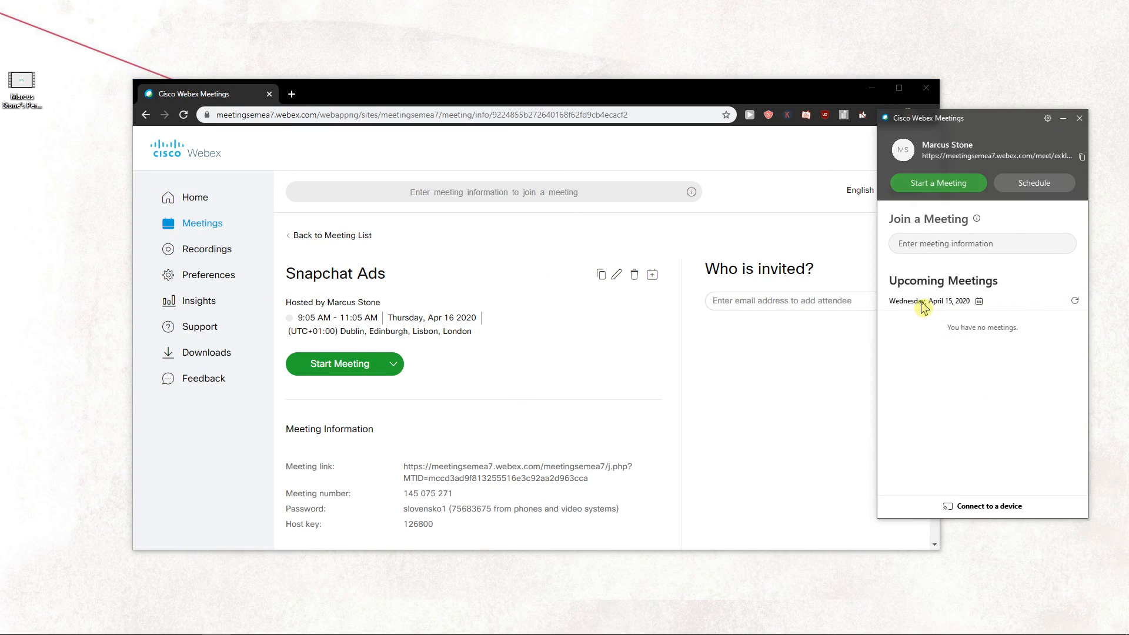
{"action": "left_click", "coordinate": [979, 301]}
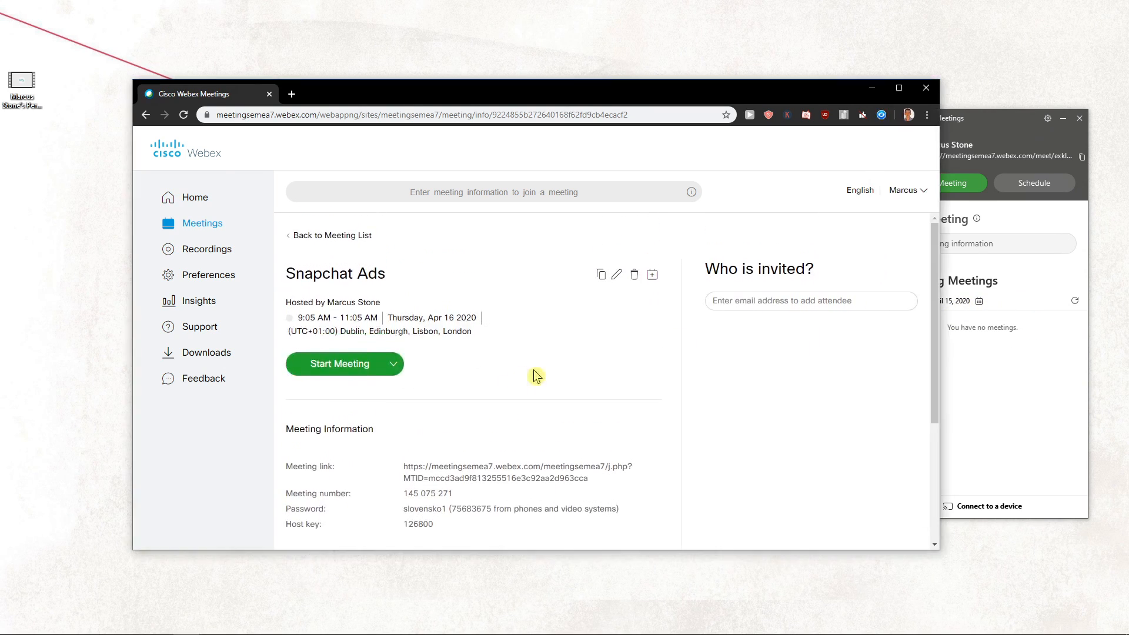
{"action": "mouse_move", "coordinate": [528, 377]}
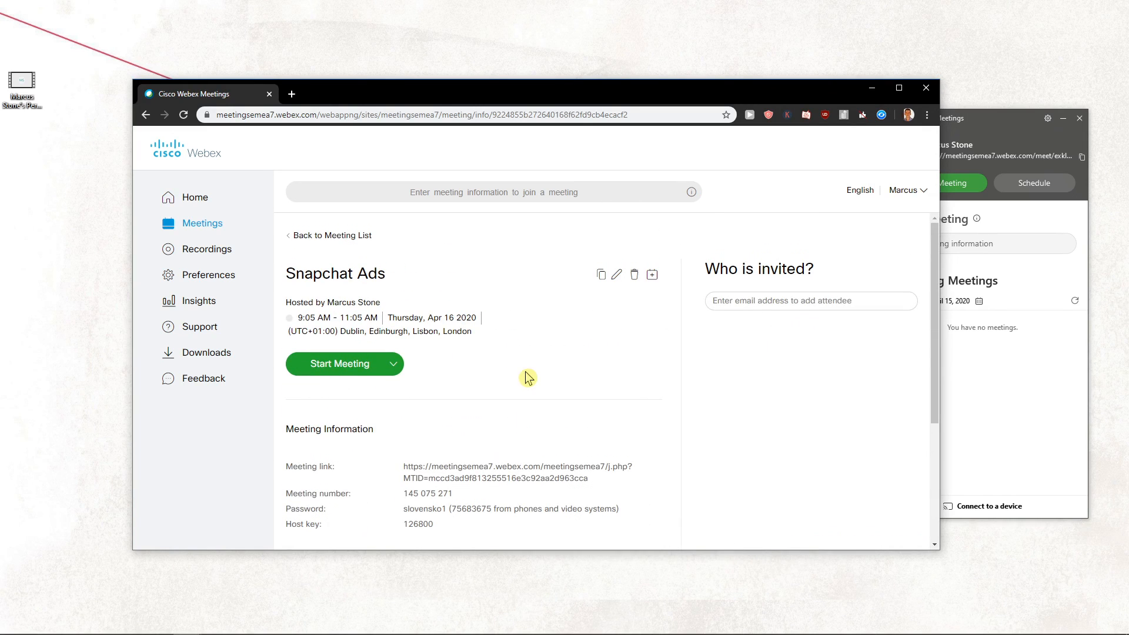
{"action": "left_click", "coordinate": [194, 198]}
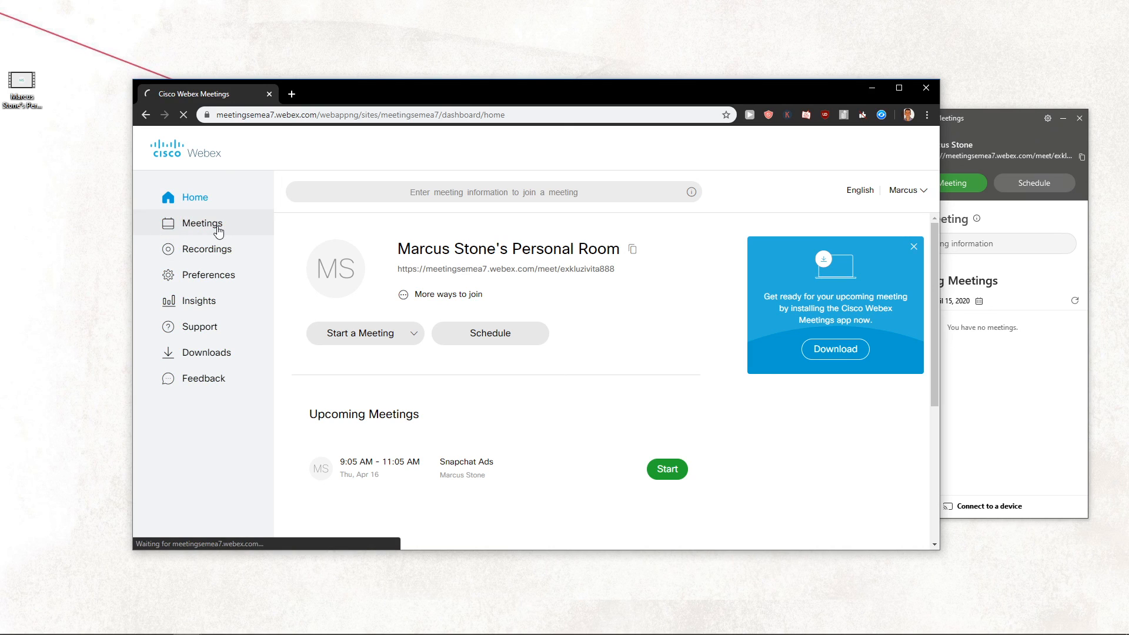
Reopen the Snapchat Ads meeting details from the Meetings list
{"action": "left_click", "coordinate": [202, 224]}
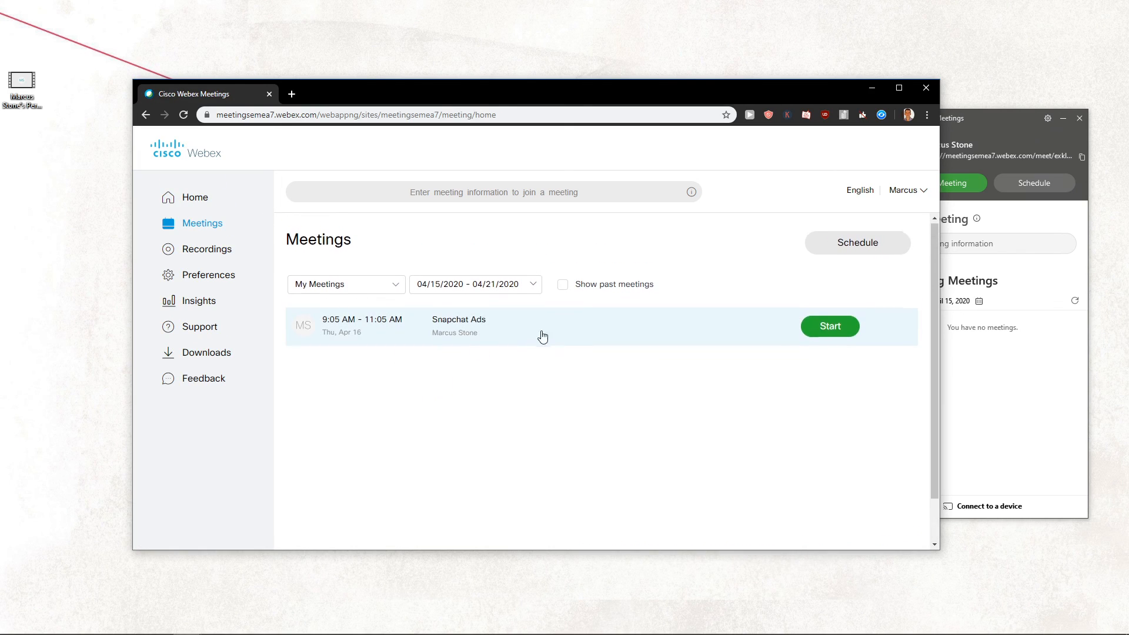
{"action": "left_click", "coordinate": [458, 325]}
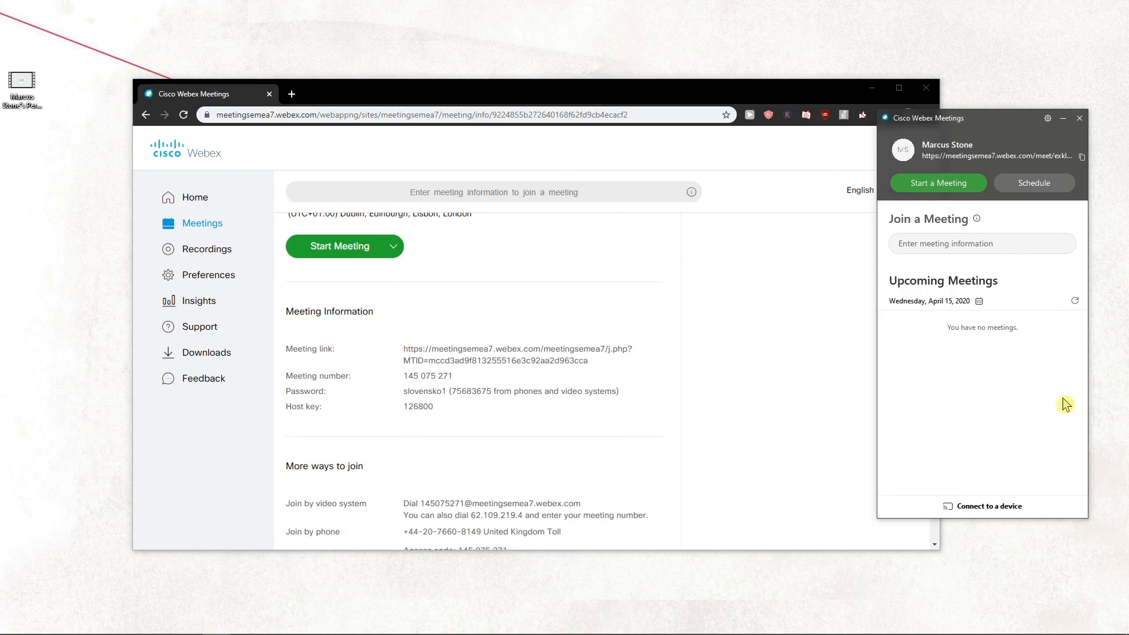